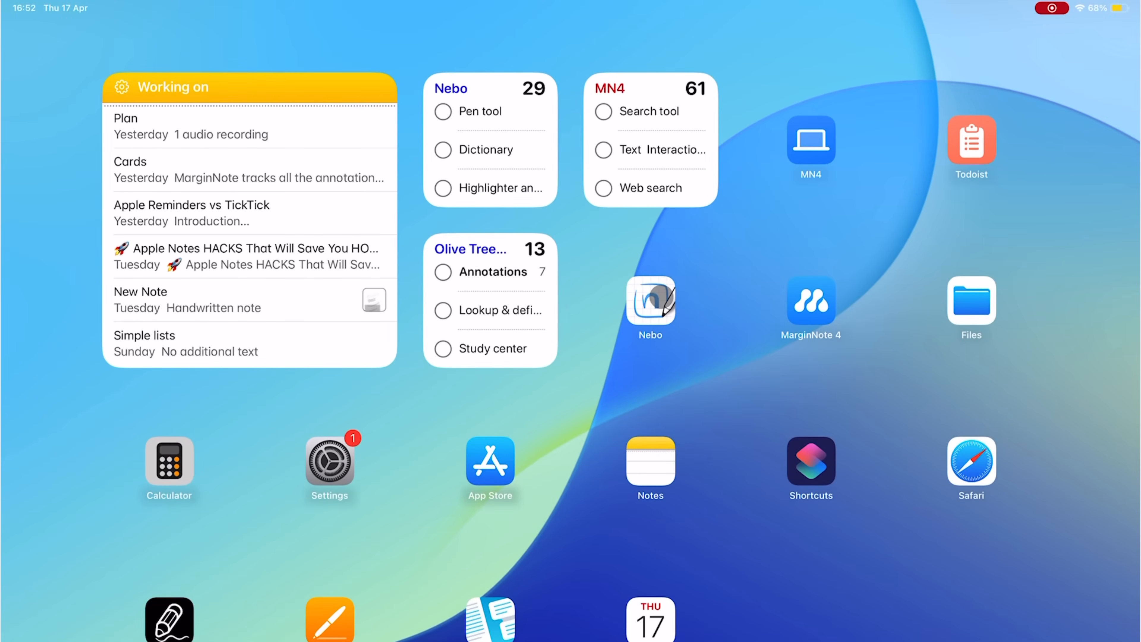
- Launch Nebo from the Home Screen into the Biology folder's notes list
left_click(650, 301)
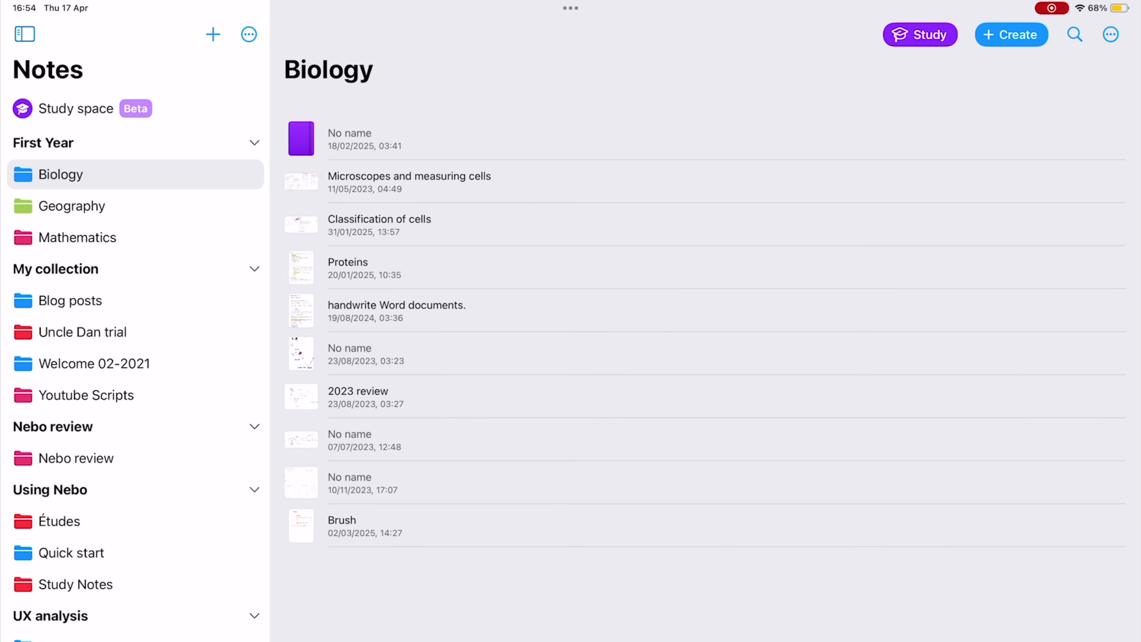
left_click(24, 34)
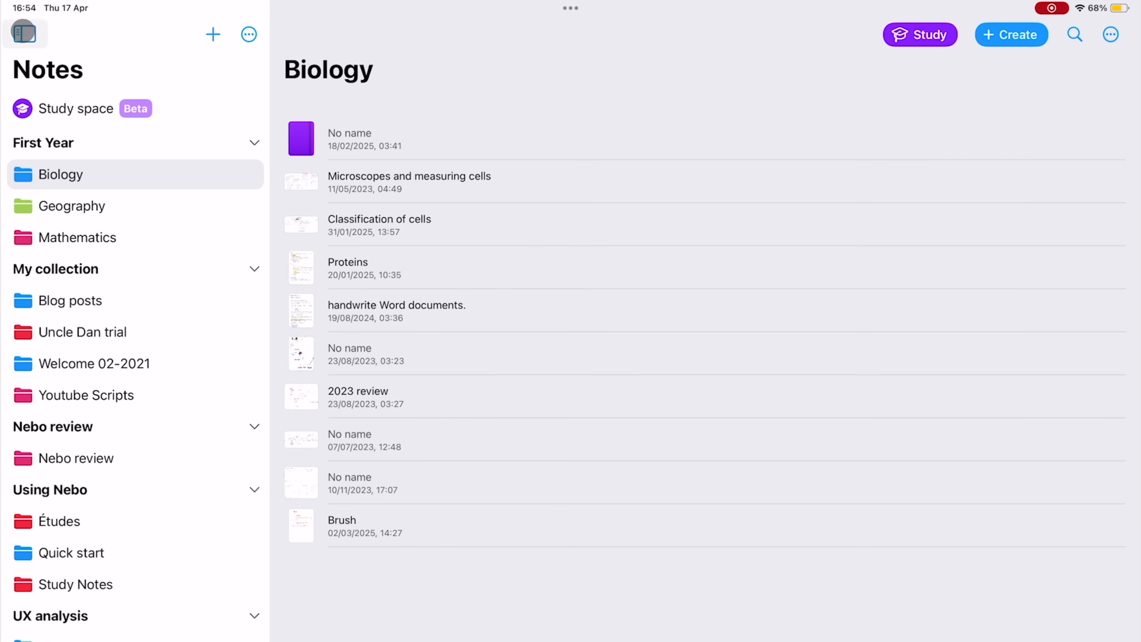
left_click(25, 33)
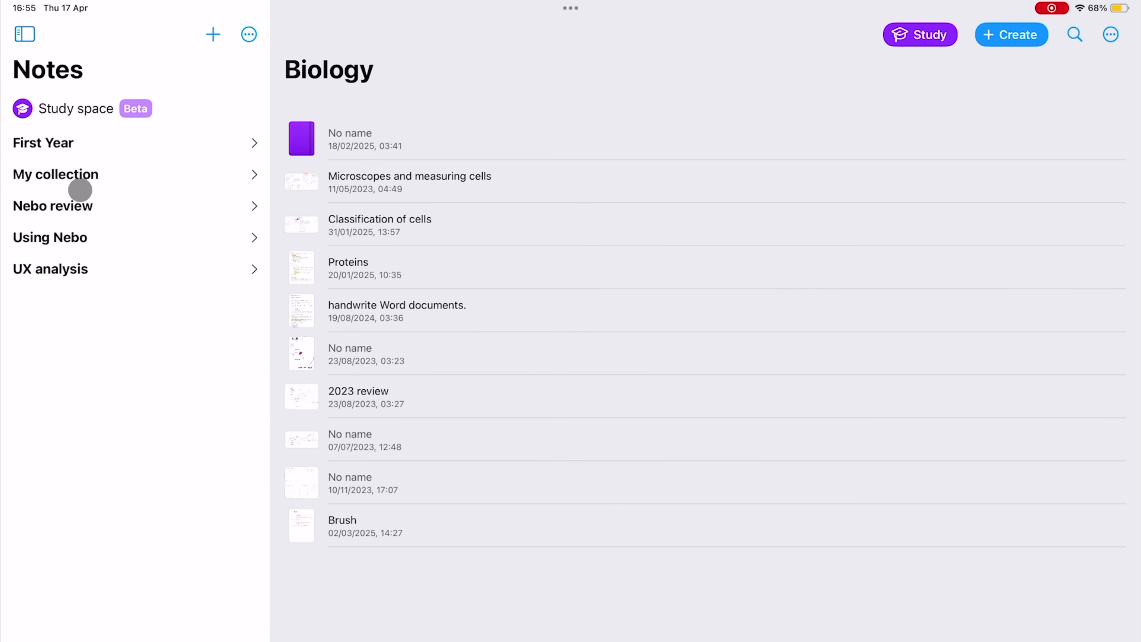
mouse_move(95, 243)
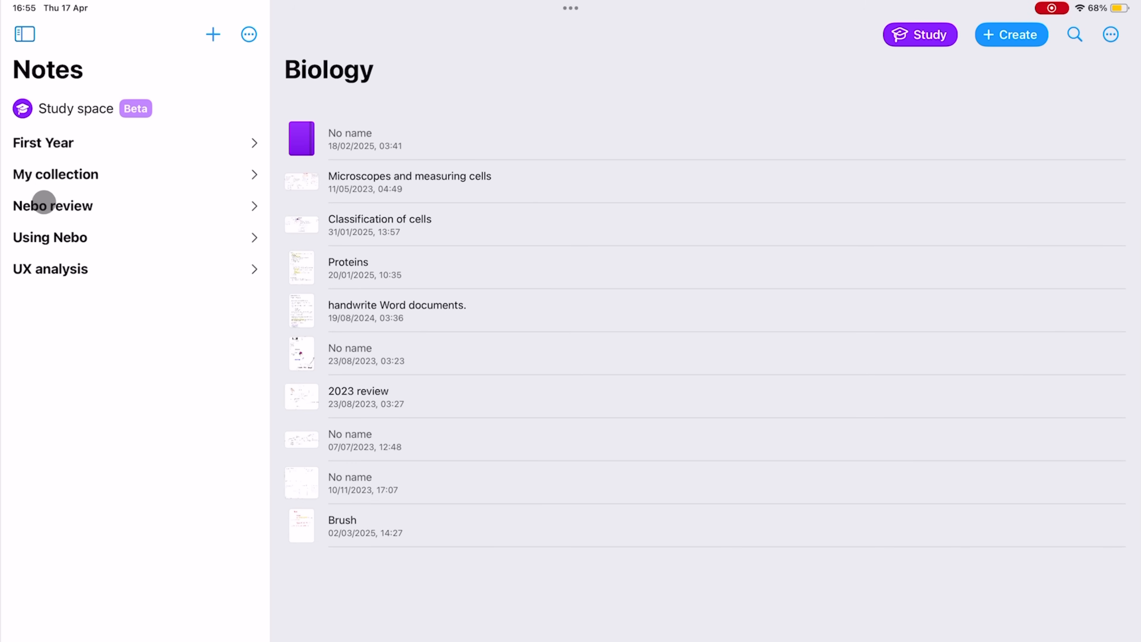
mouse_move(45, 262)
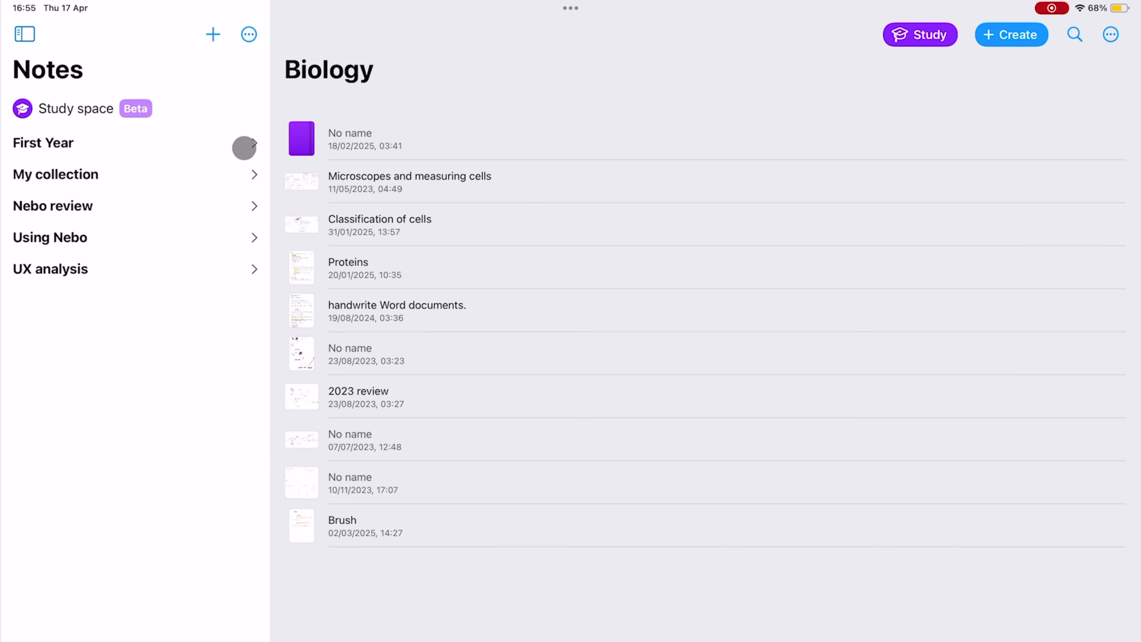
left_click(42, 143)
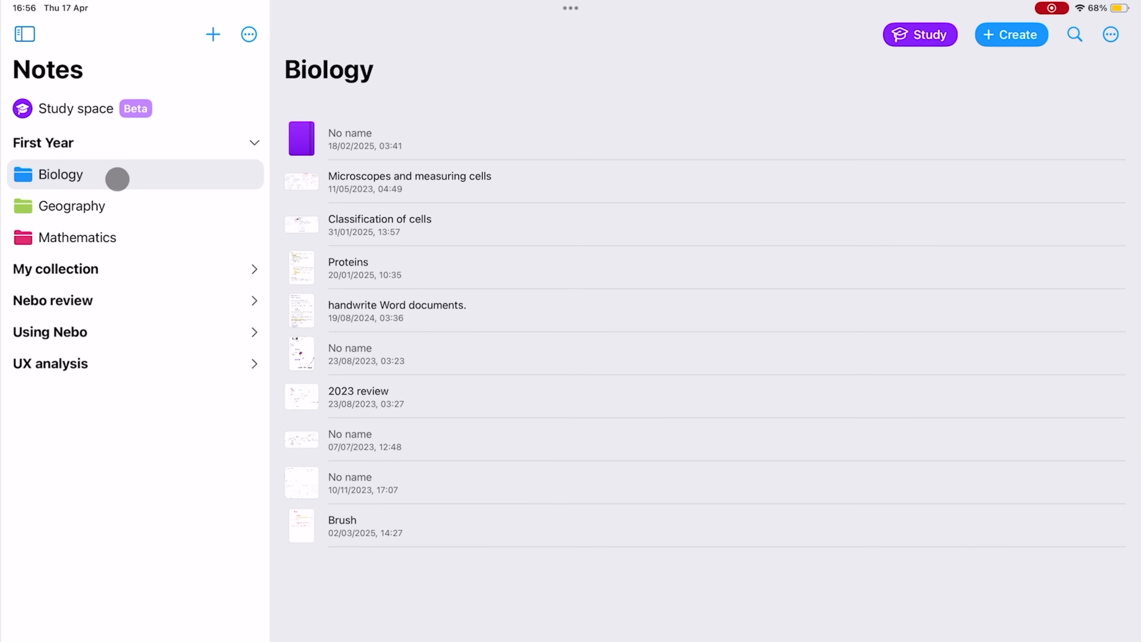
left_click(72, 206)
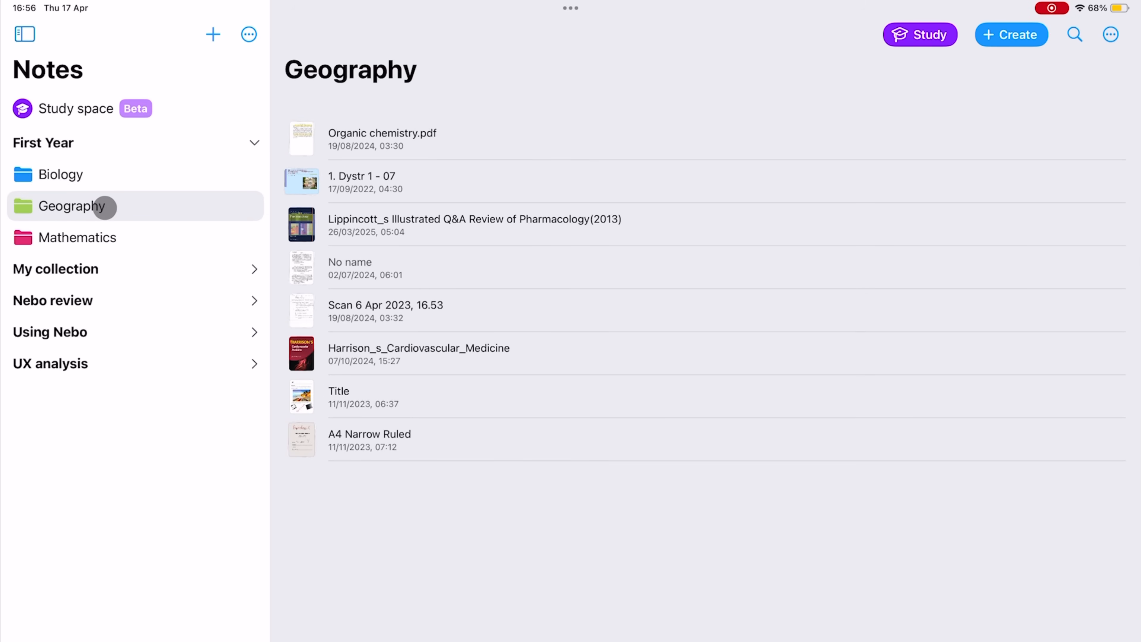
left_click(78, 237)
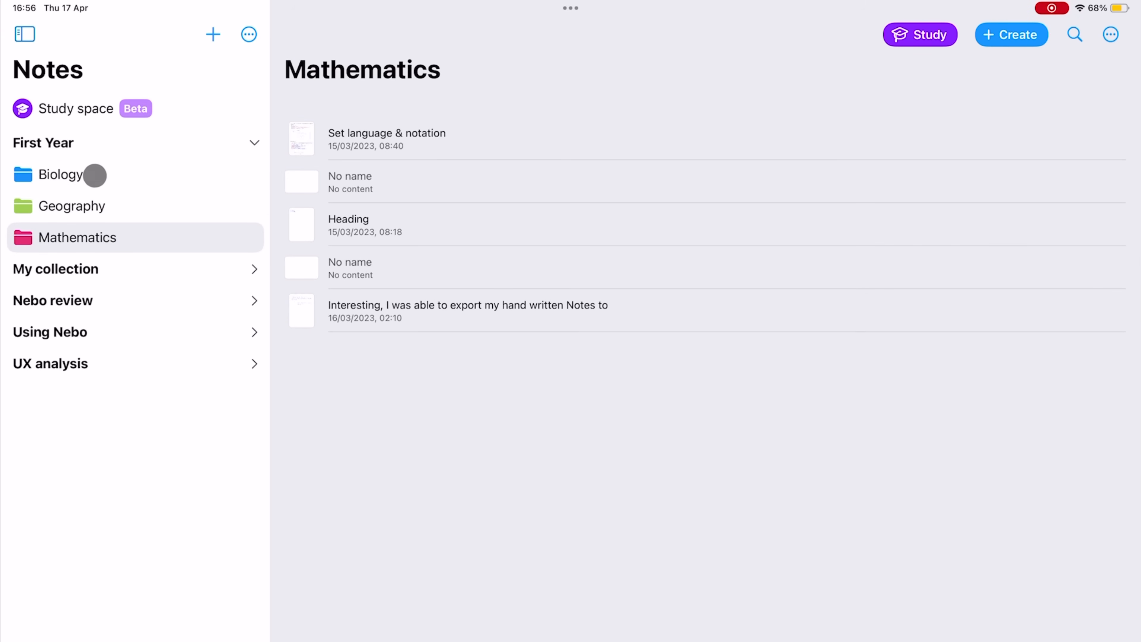
left_click(61, 175)
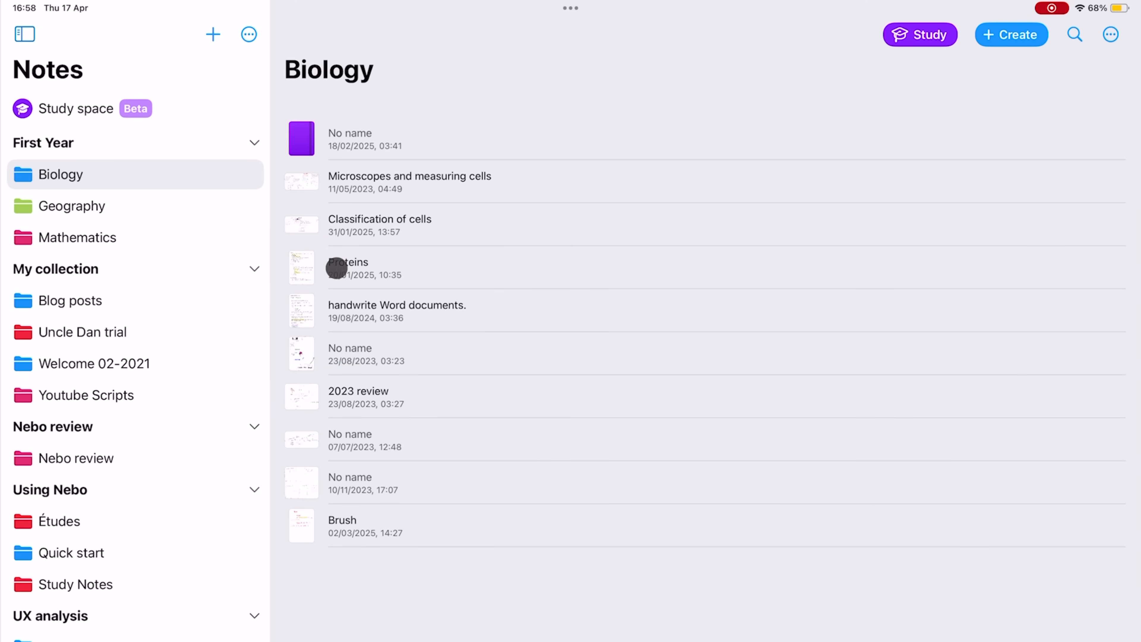
left_click(348, 262)
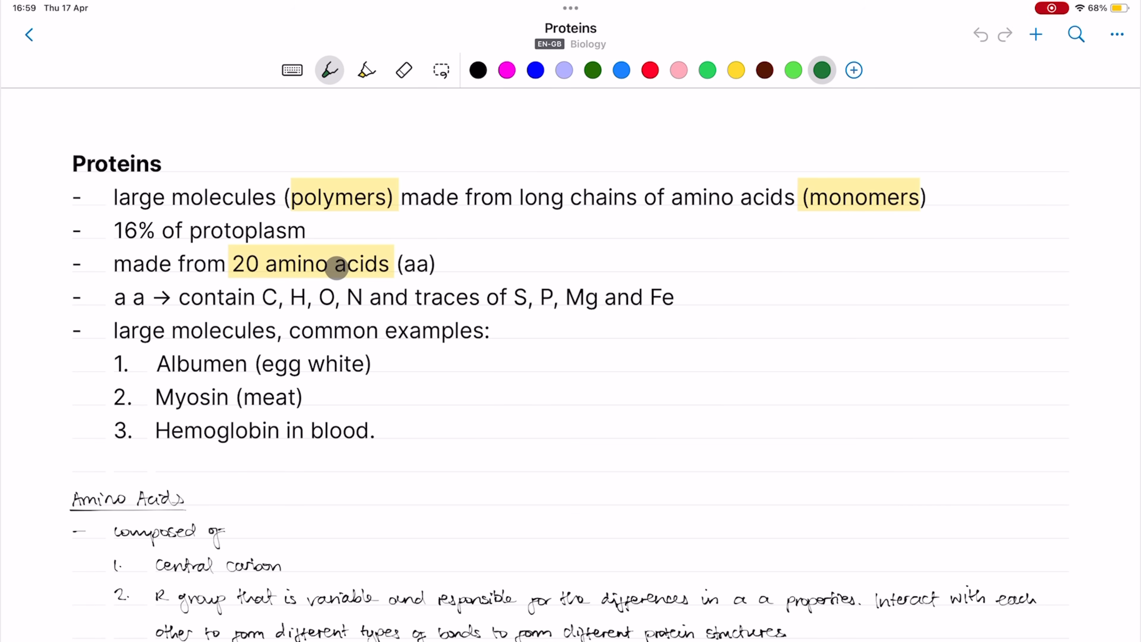
scroll("down", 3)
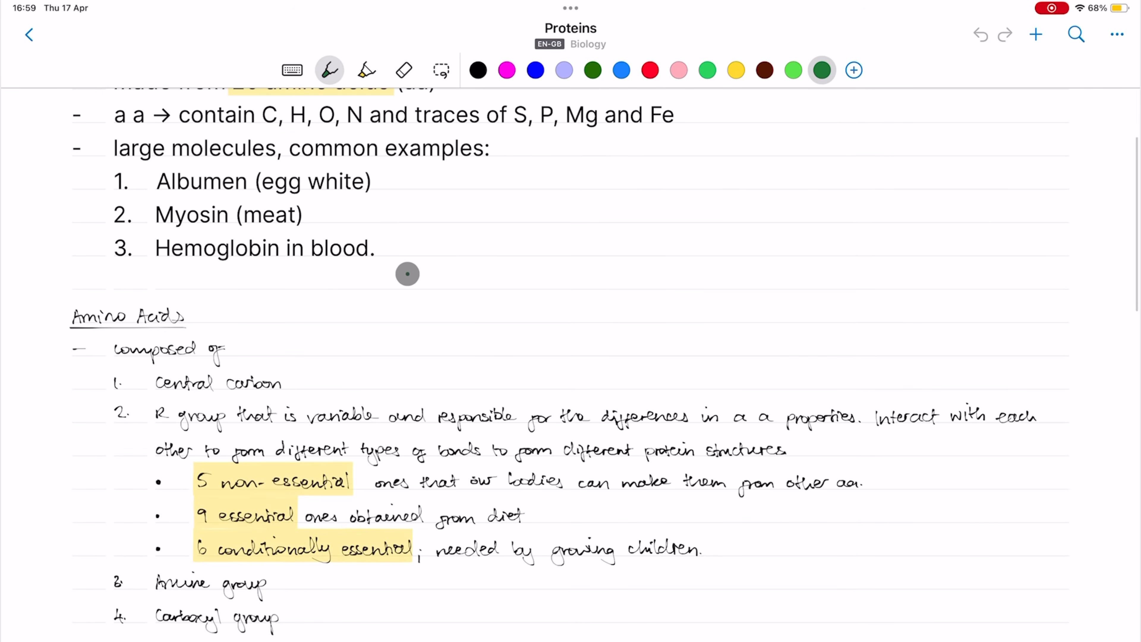
scroll("down", 3)
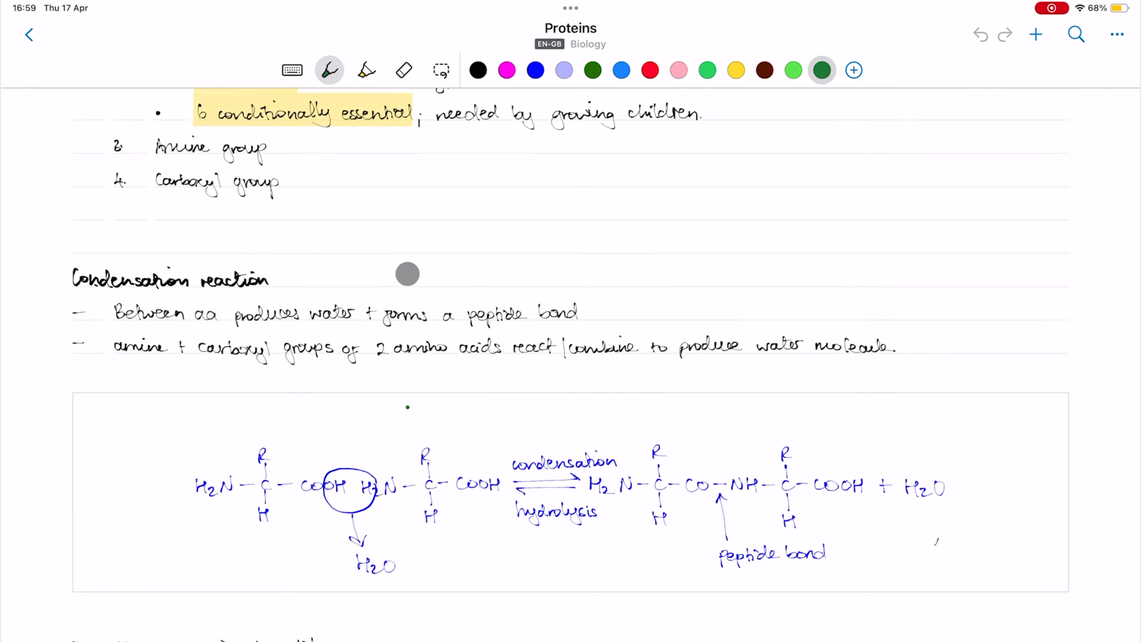
scroll("down", 3)
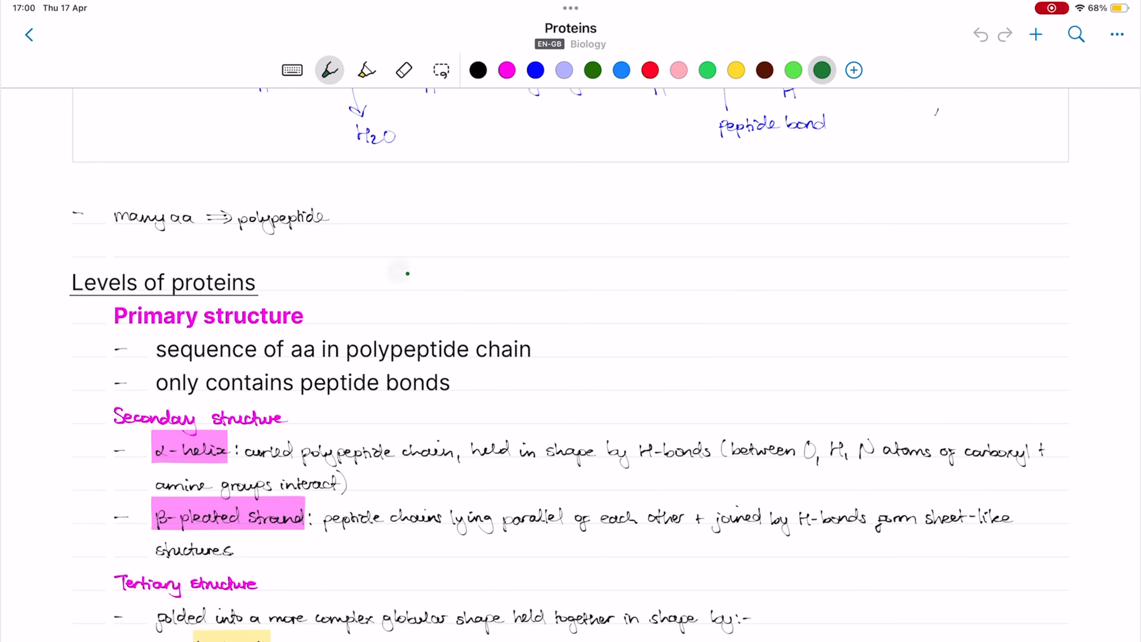
left_click(29, 34)
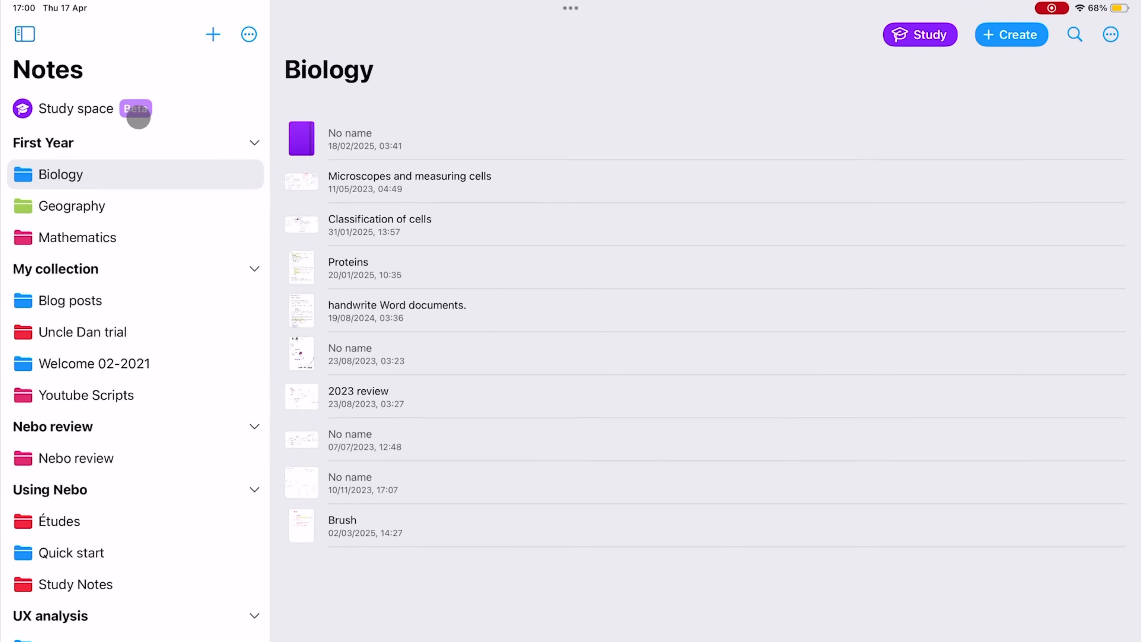
- Create a new notebook in Biology, view the Microscopes note, and return to the Biology list
left_click(1010, 34)
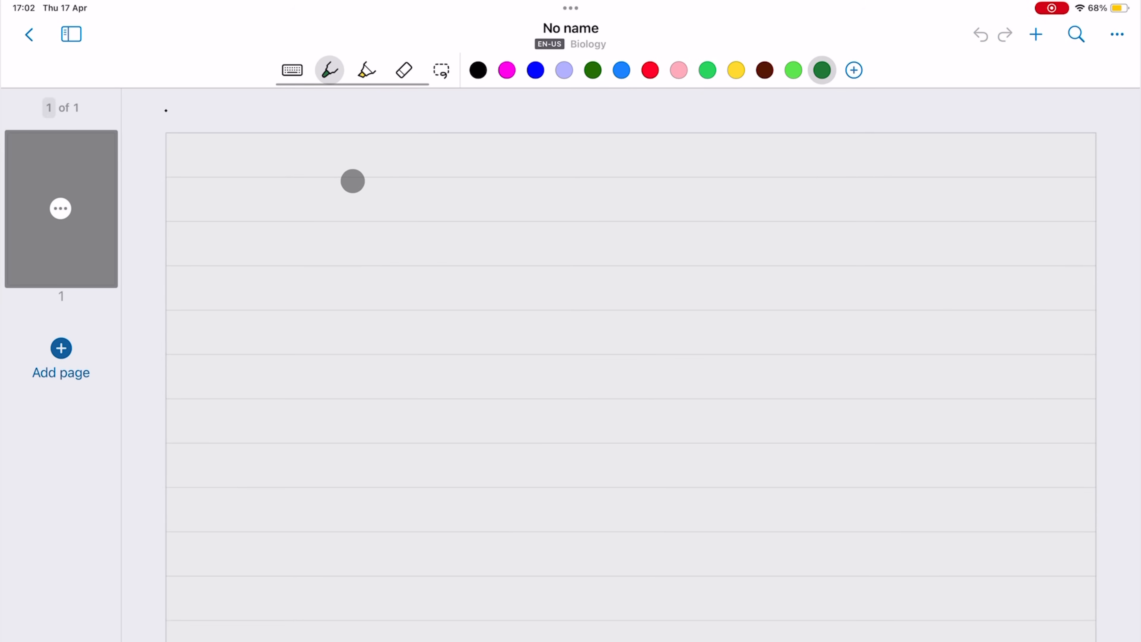
left_click(29, 35)
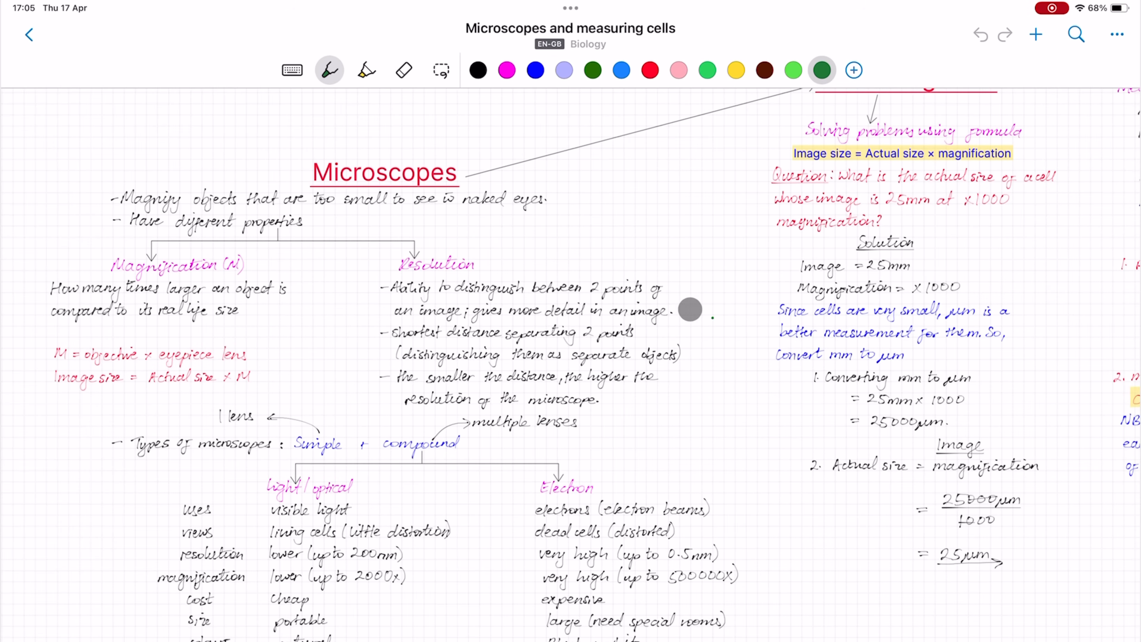
left_click(30, 35)
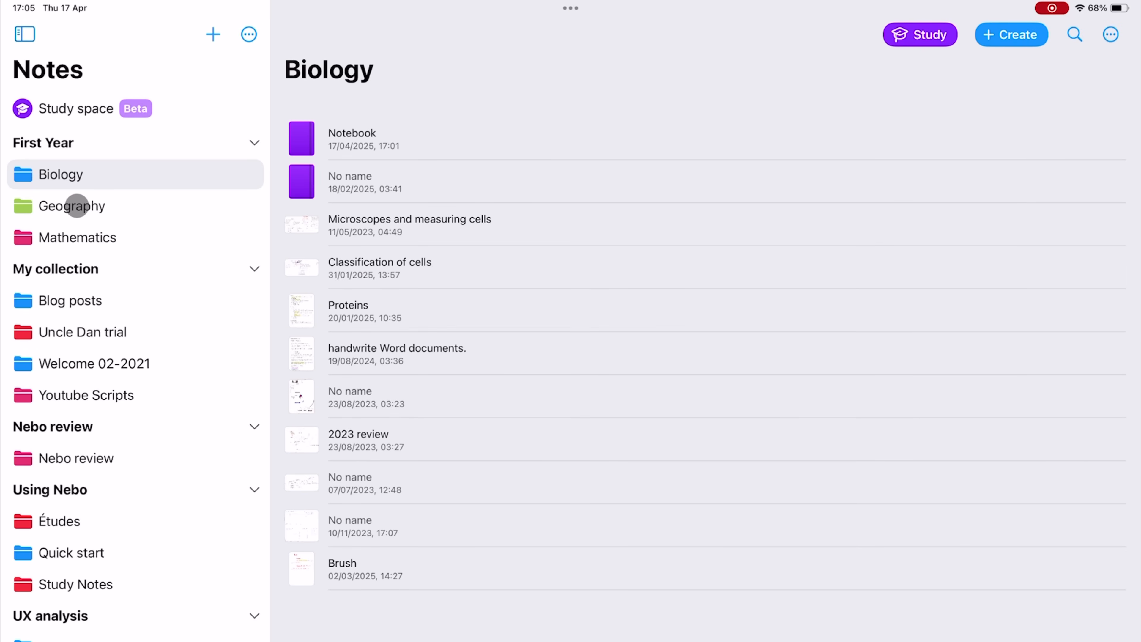
- Switch to the Geography folder, close the Harrison PDF, and show the folder's view and sorting options
left_click(71, 205)
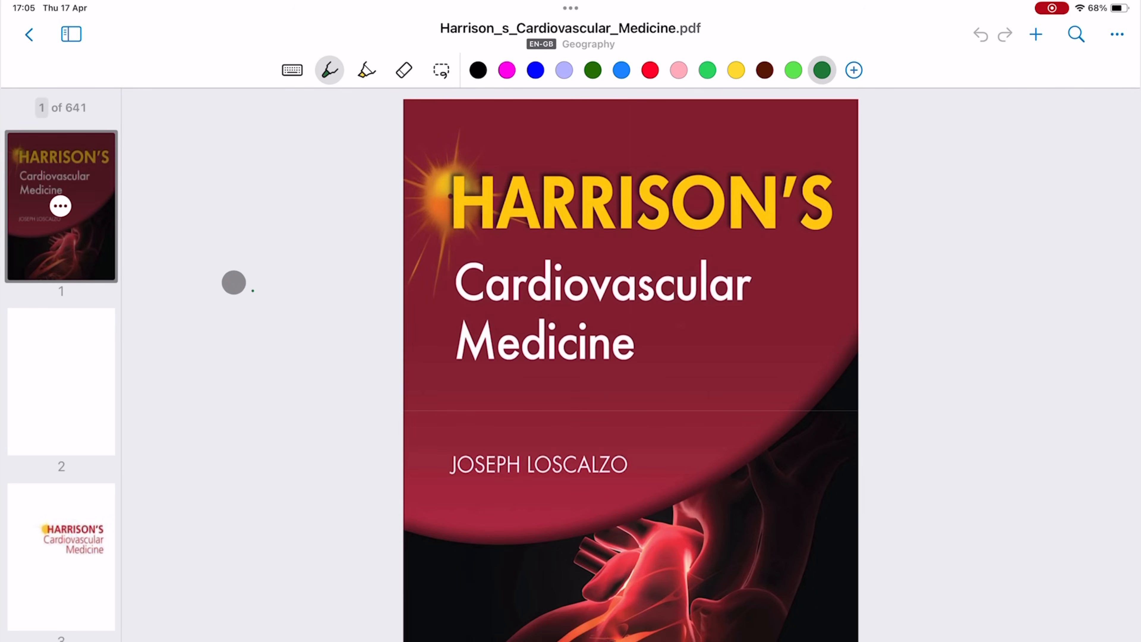
left_click(29, 34)
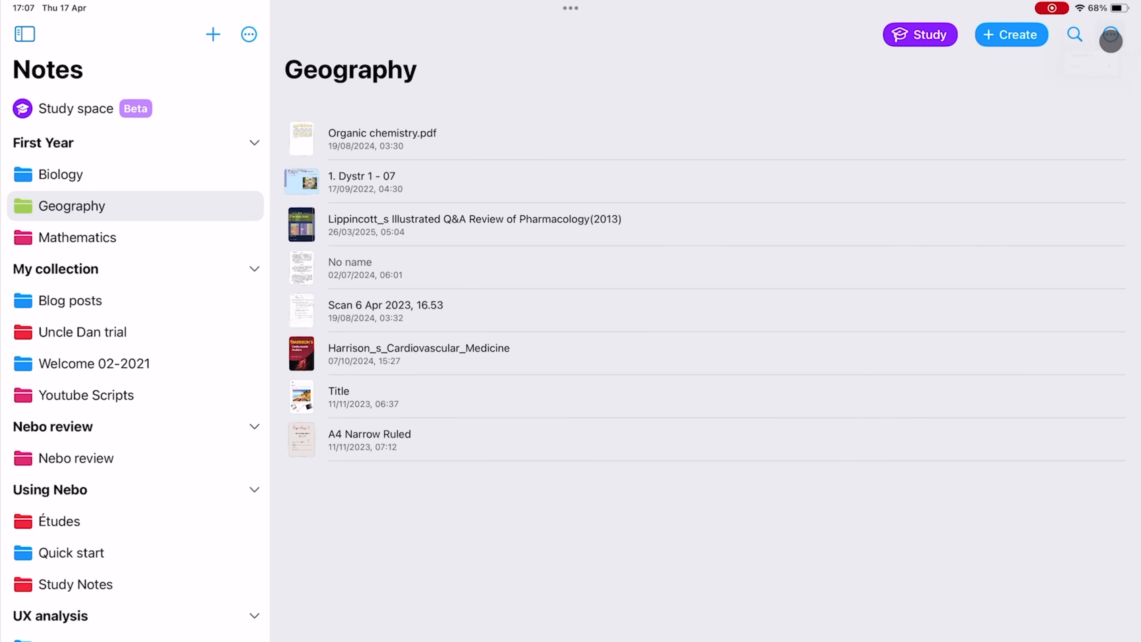
left_click(1111, 34)
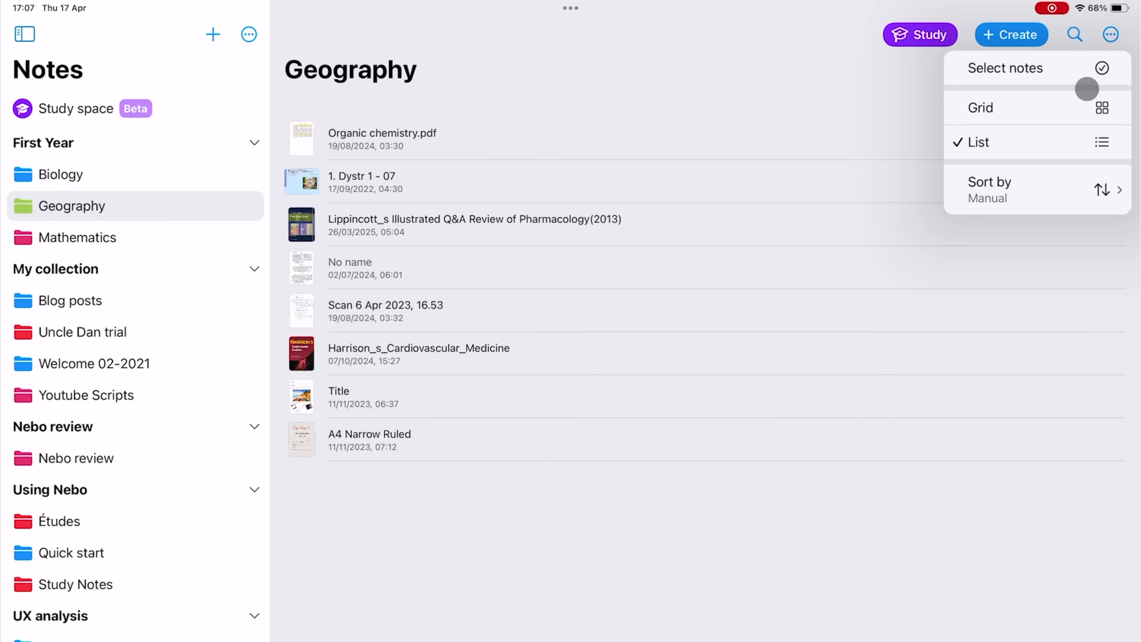